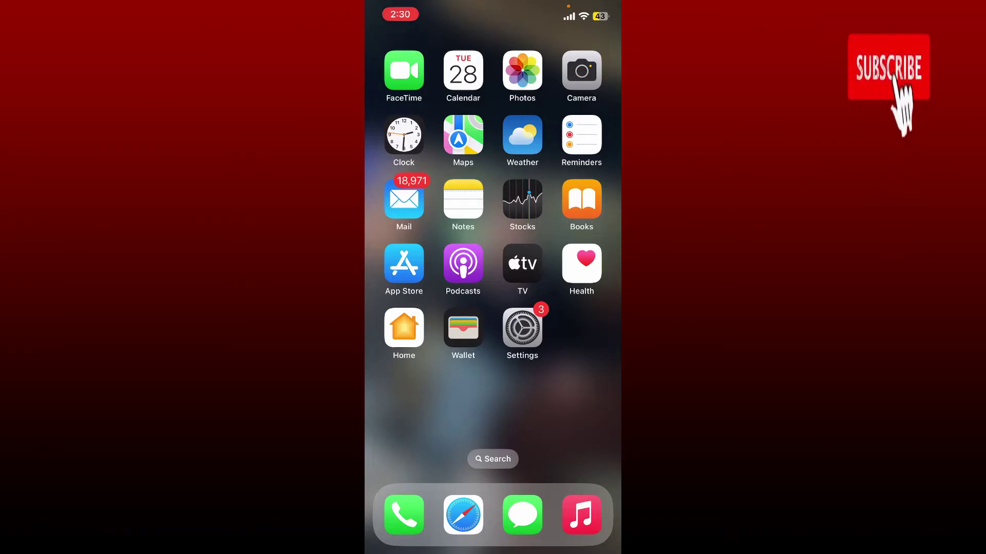
- Launch the App Store from the Home Screen
click(891, 70)
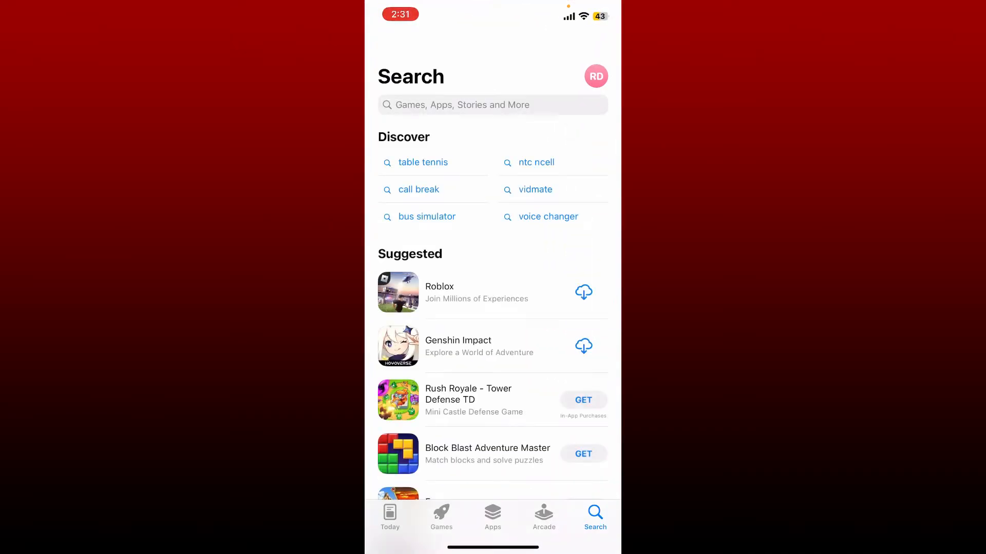
- Search the App Store for "clever" to reach the Clever app's product page
click(492, 104)
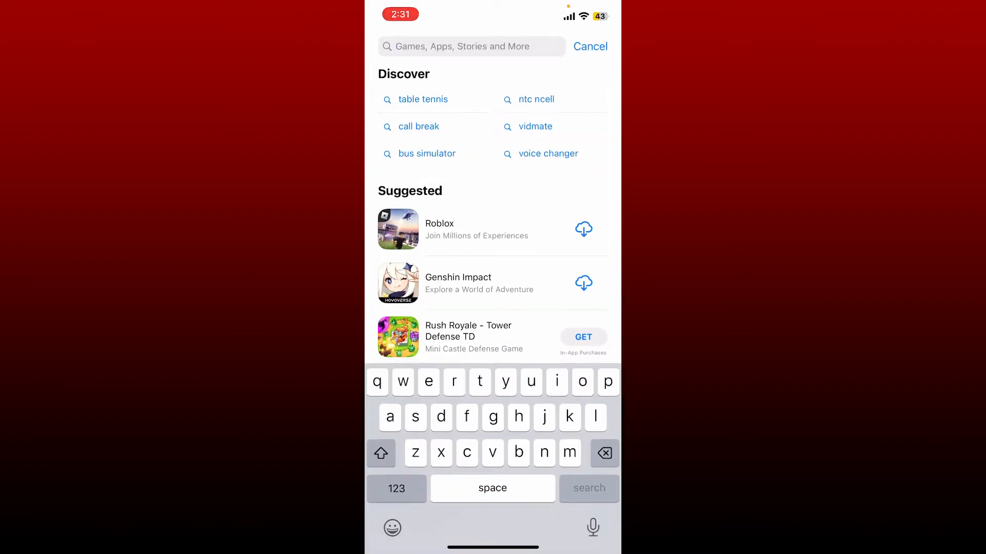
text(clever)
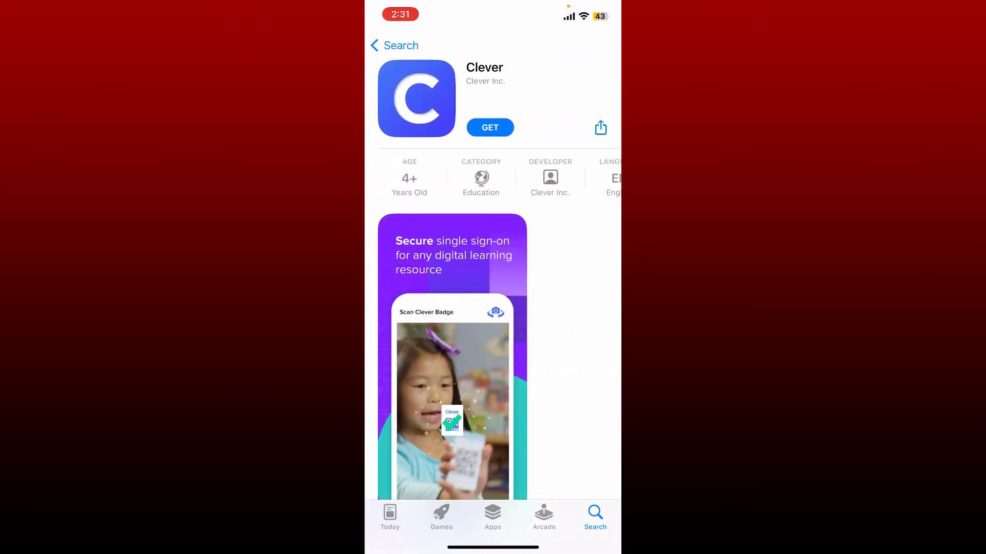
- Get the Clever app so its store button changes to OPEN
click(491, 127)
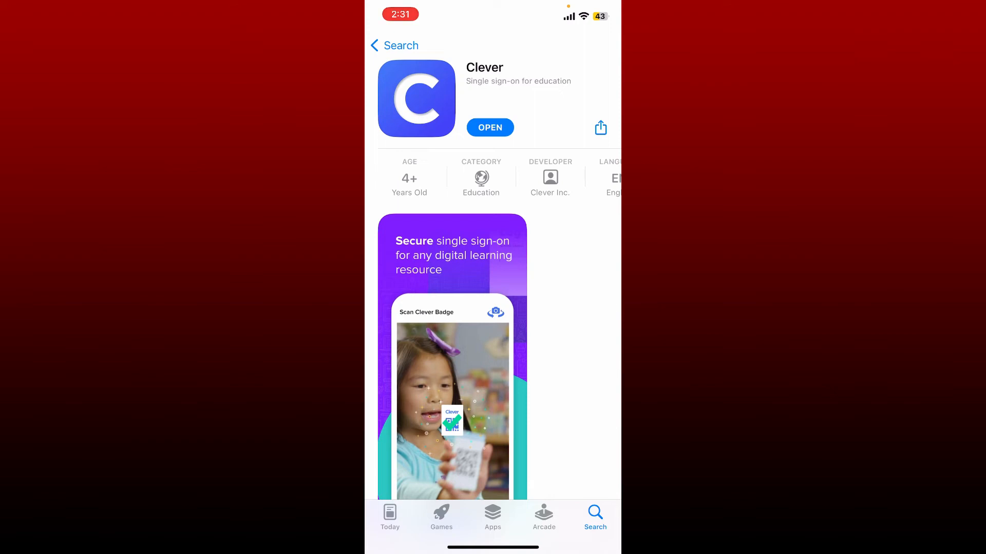
- Launch Clever and allow camera access to reach the Scan Clever Badge screen
click(490, 127)
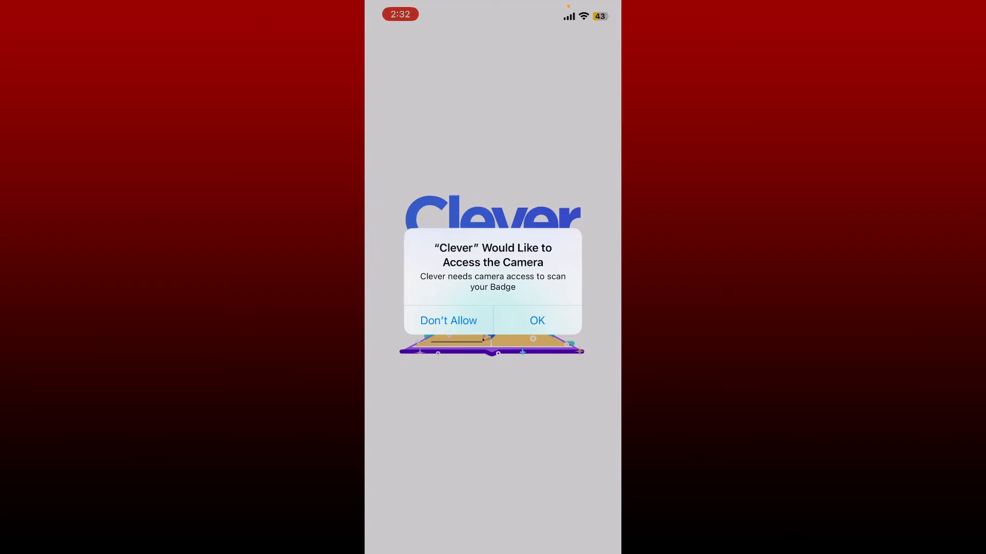
click(537, 321)
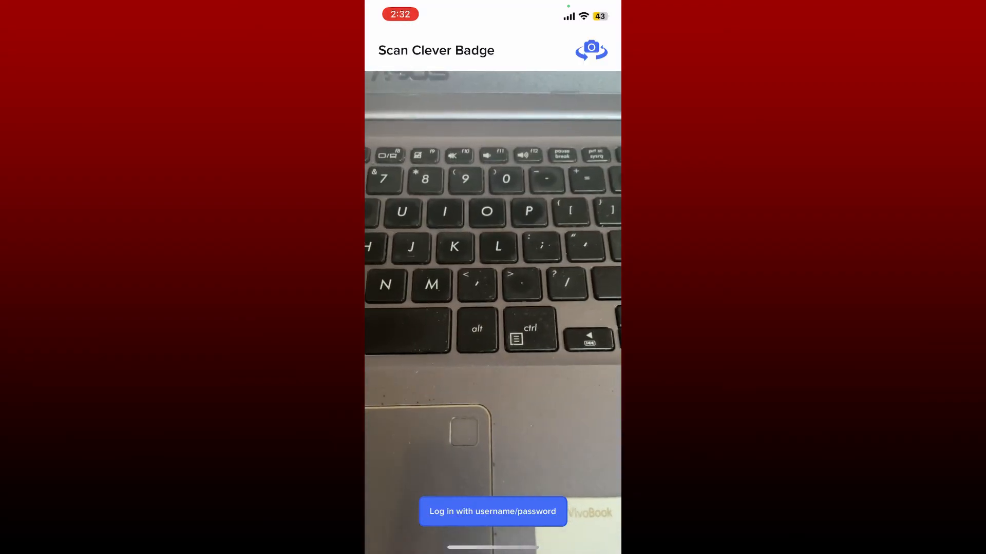